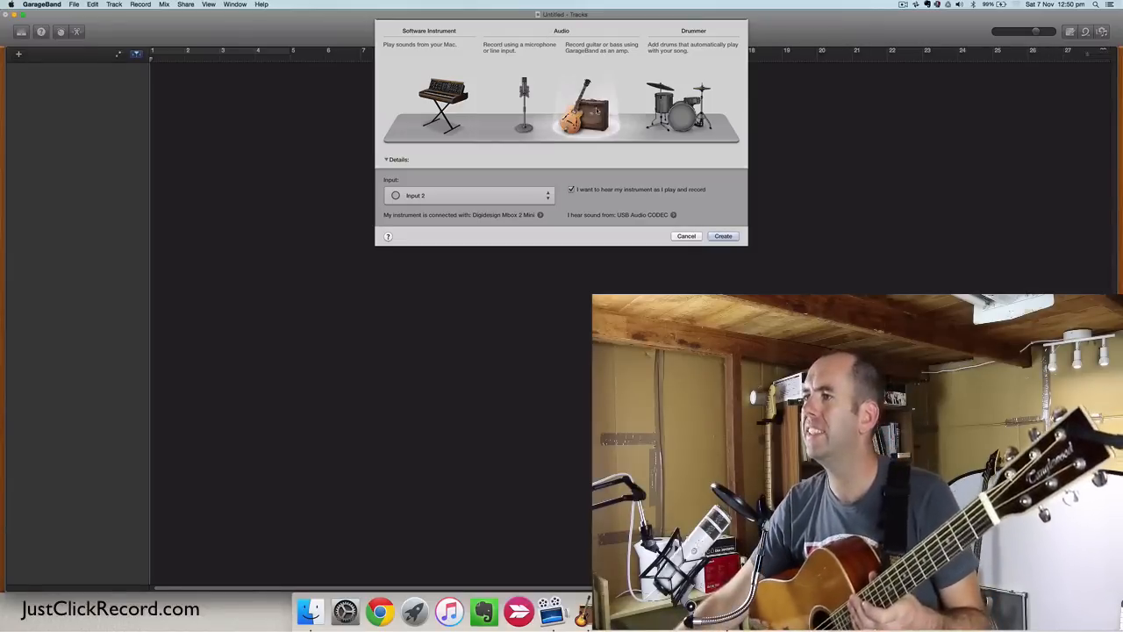
Create an Audio guitar track on Input 2 with 'I want to hear my instrument' unchecked
{"action": "left_click", "coordinate": [469, 195]}
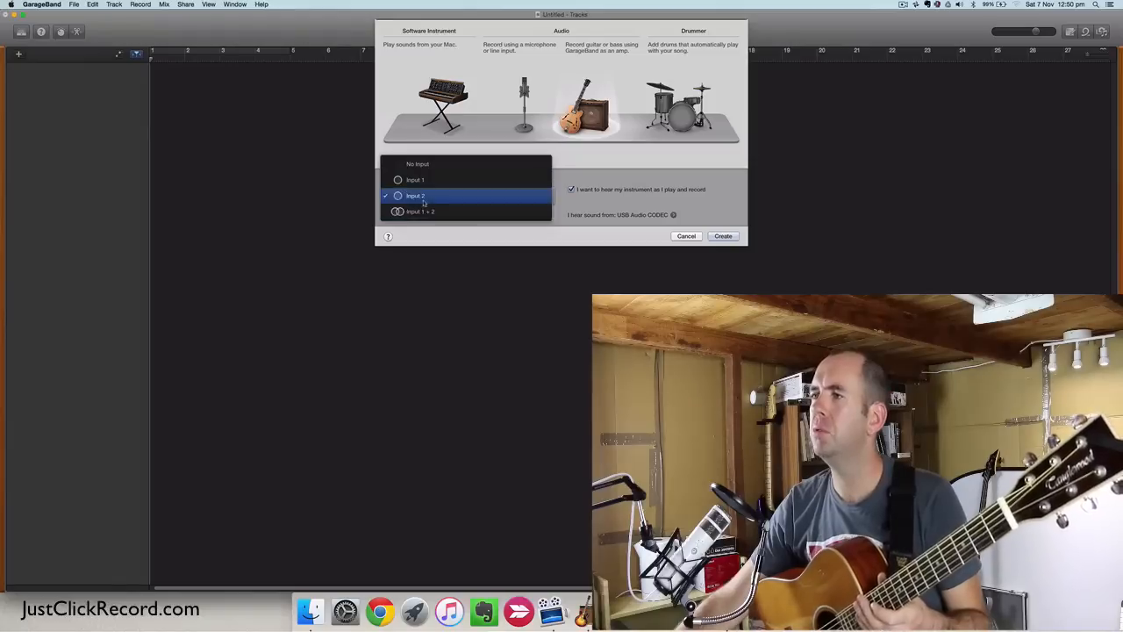
{"action": "left_click", "coordinate": [416, 195]}
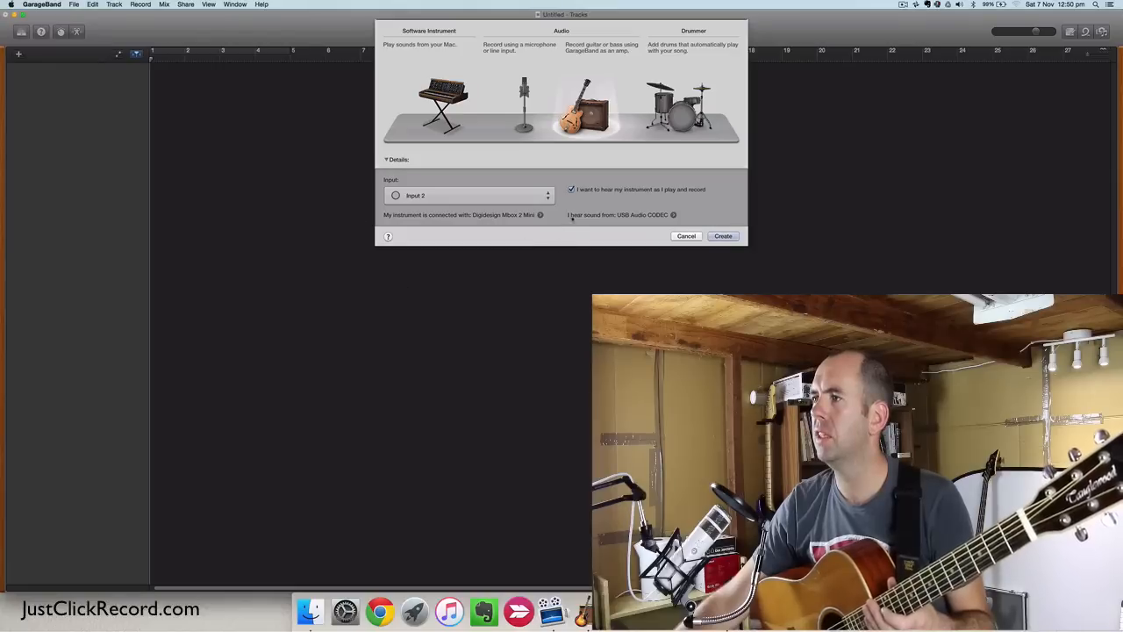
{"action": "left_click", "coordinate": [572, 190]}
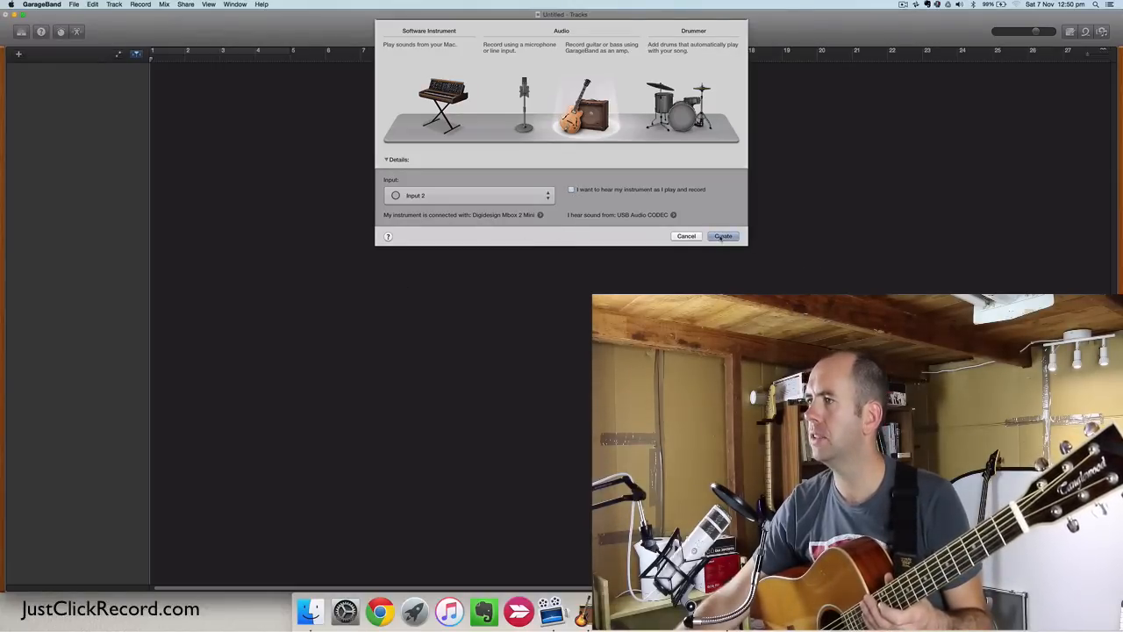
{"action": "left_click", "coordinate": [722, 236]}
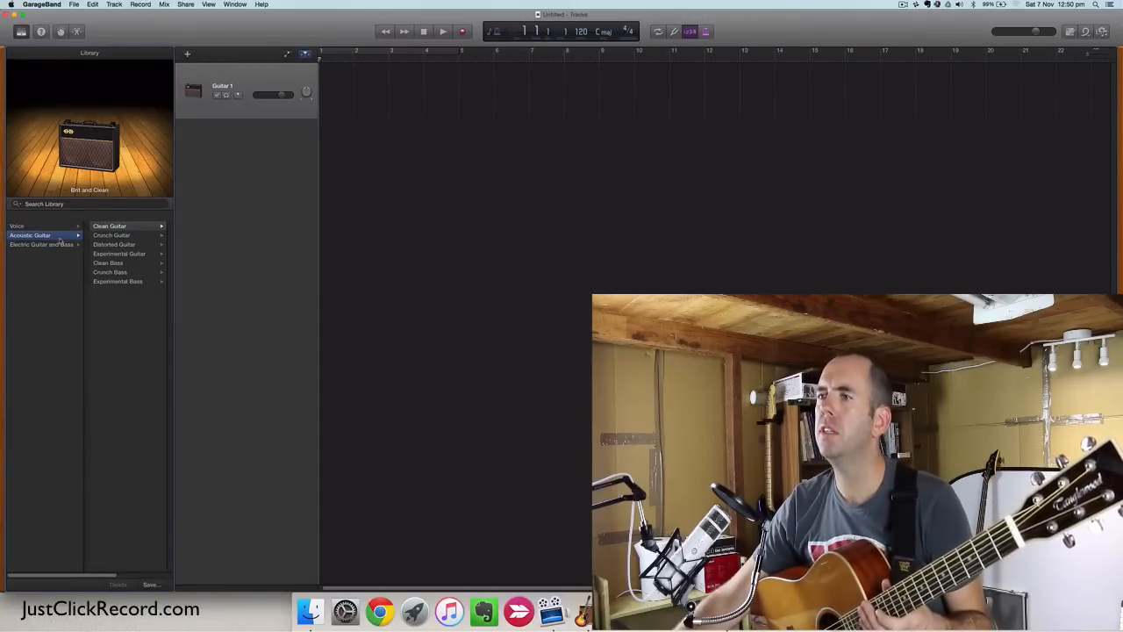
Choose Acoustic Guitar > Natural Flat Pick in the Library for the new track
{"action": "left_click", "coordinate": [30, 235]}
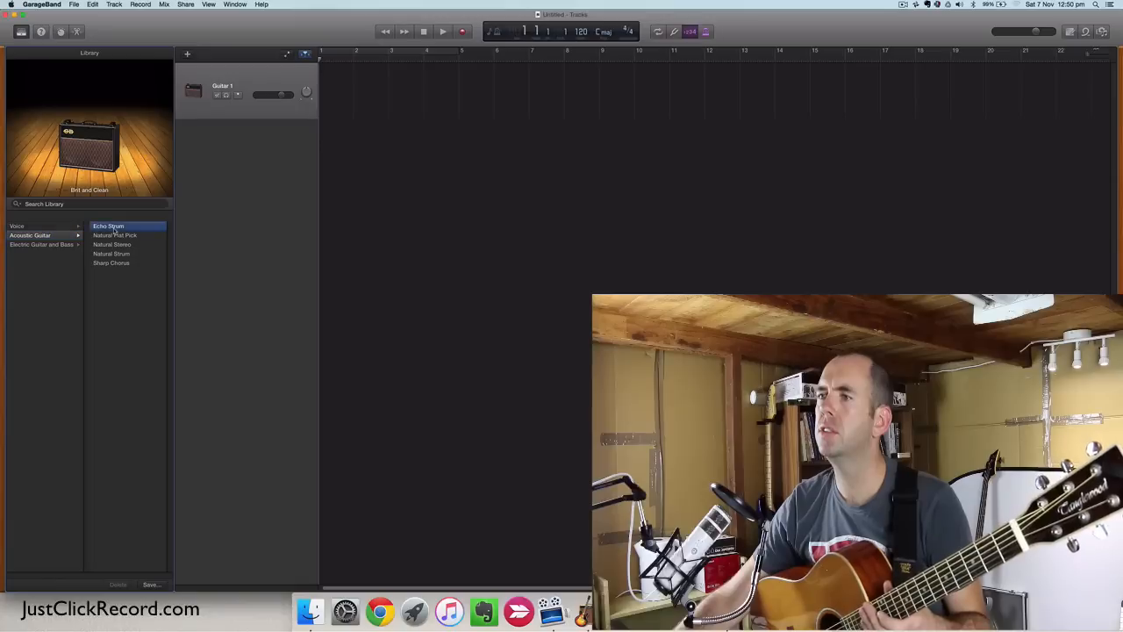
{"action": "left_click", "coordinate": [115, 236]}
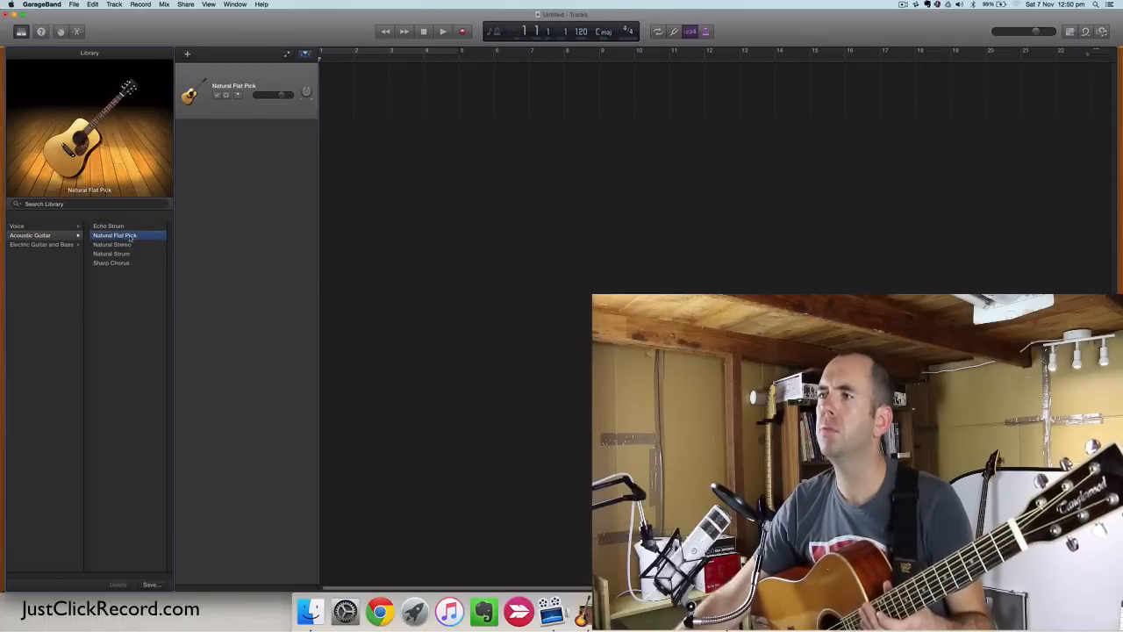
{"action": "mouse_move", "coordinate": [254, 169]}
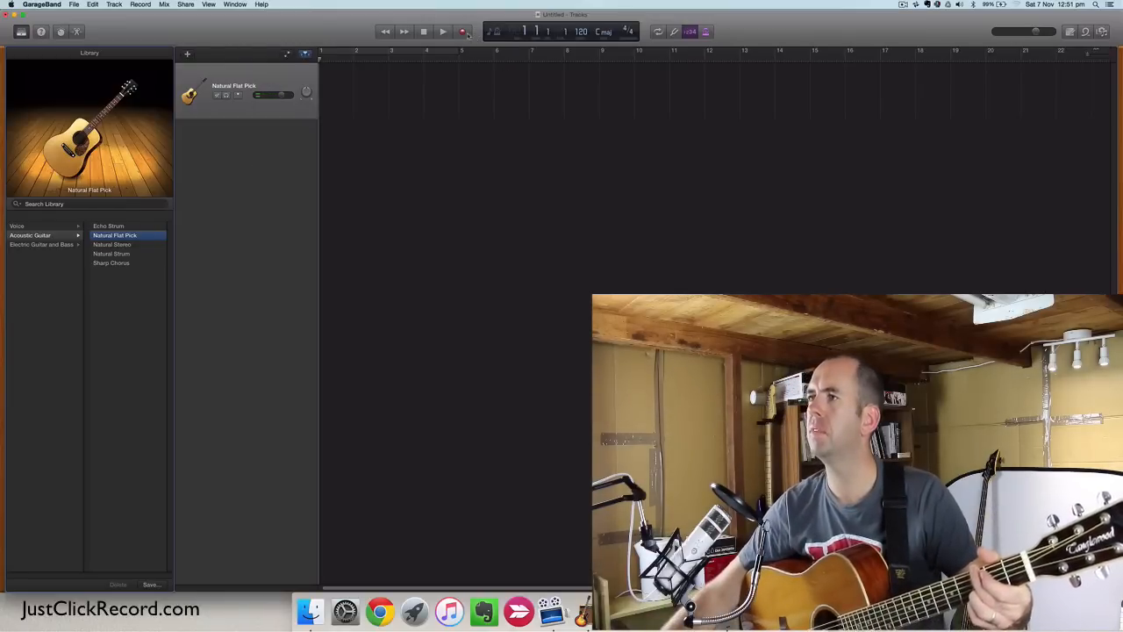
Record a guitar take onto the Natural Flat Pick track, creating region Natural Flat Pick#01
{"action": "left_click", "coordinate": [442, 32]}
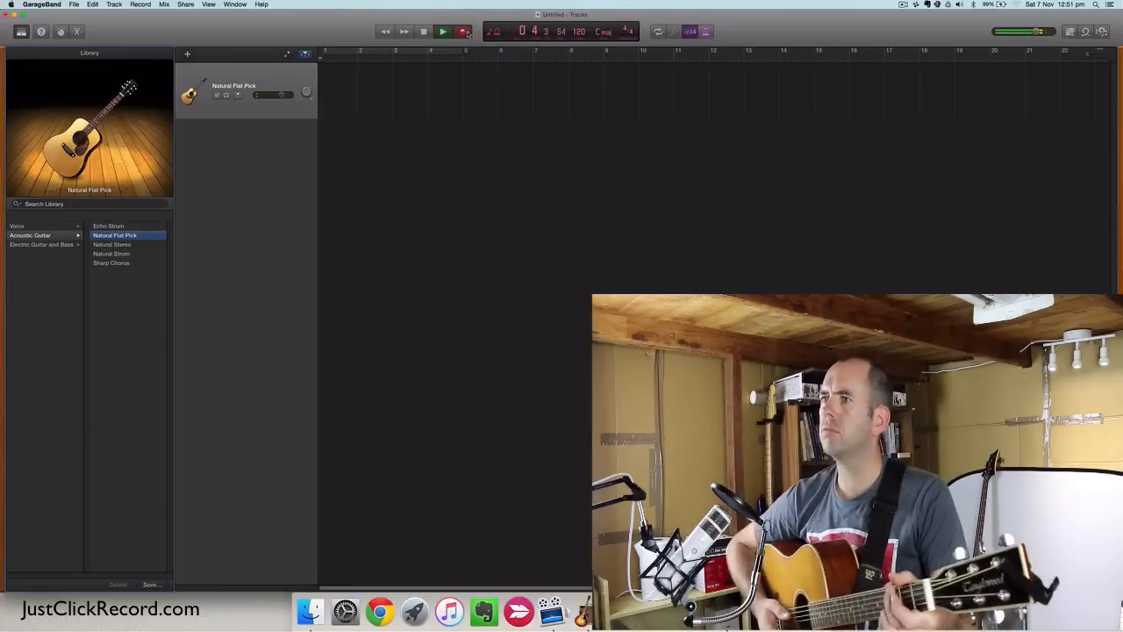
{"action": "left_click", "coordinate": [443, 31]}
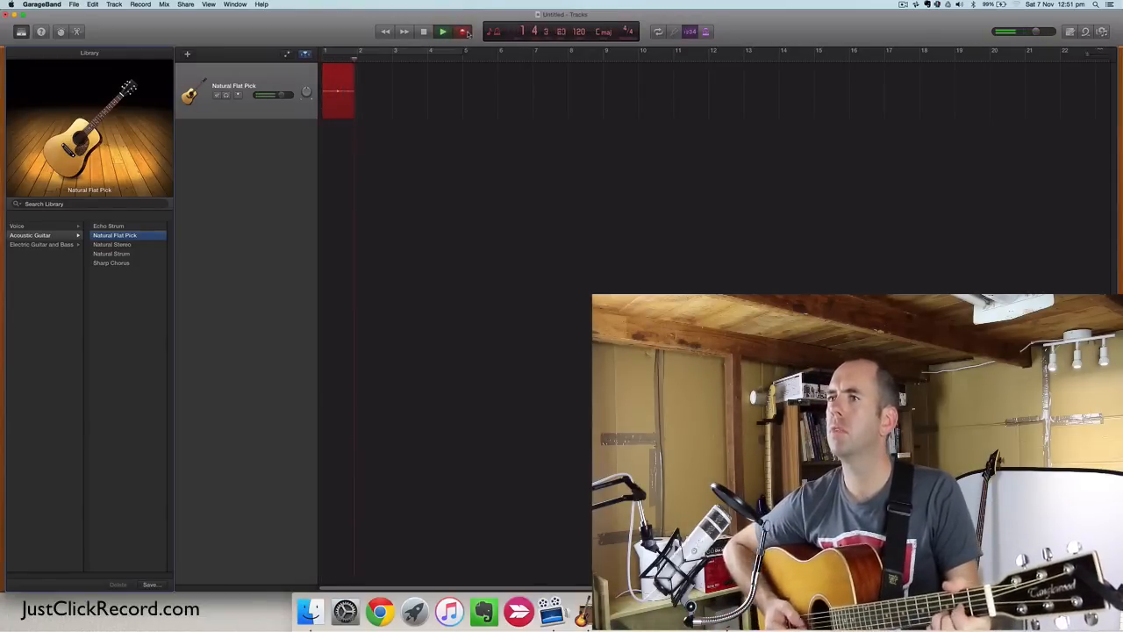
{"action": "left_click", "coordinate": [442, 32]}
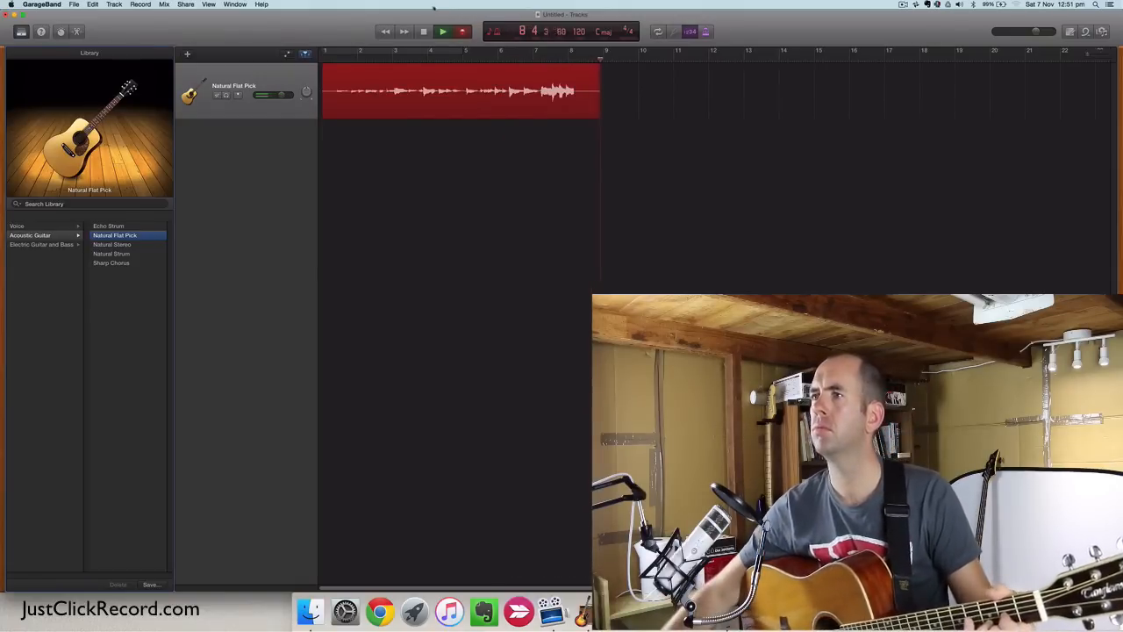
{"action": "left_click", "coordinate": [443, 31]}
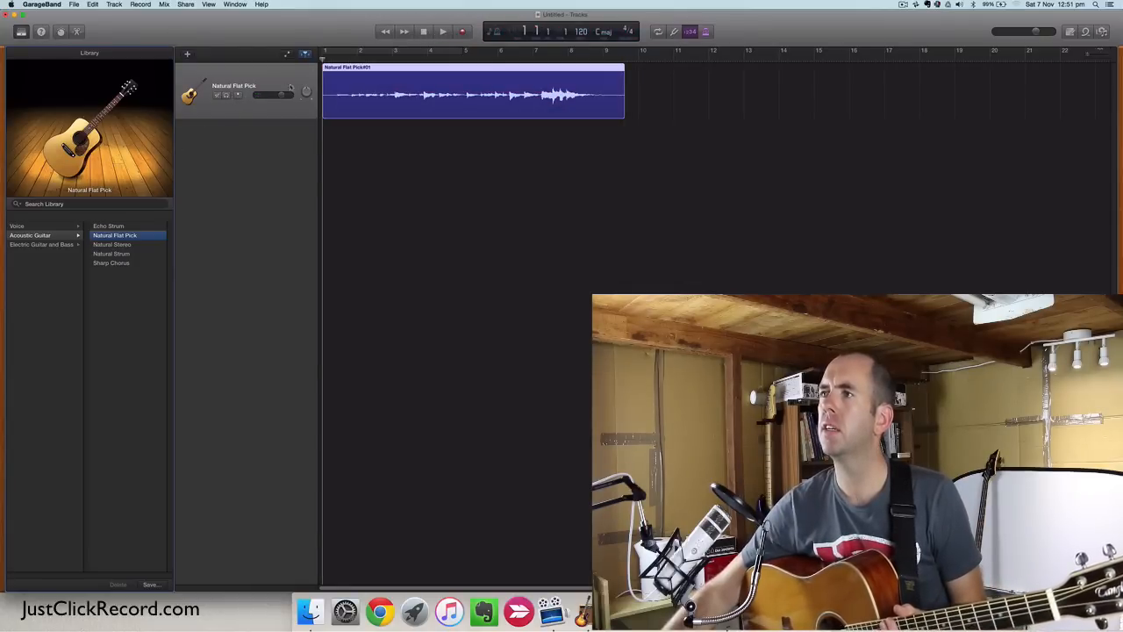
{"action": "left_click", "coordinate": [443, 32]}
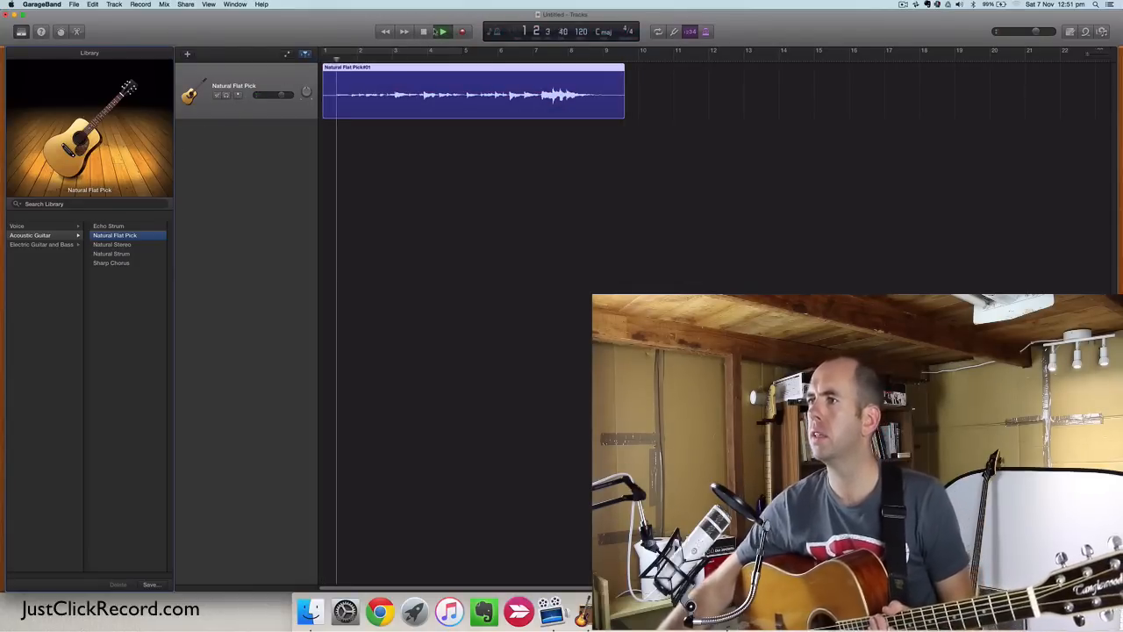
{"action": "left_click", "coordinate": [442, 32]}
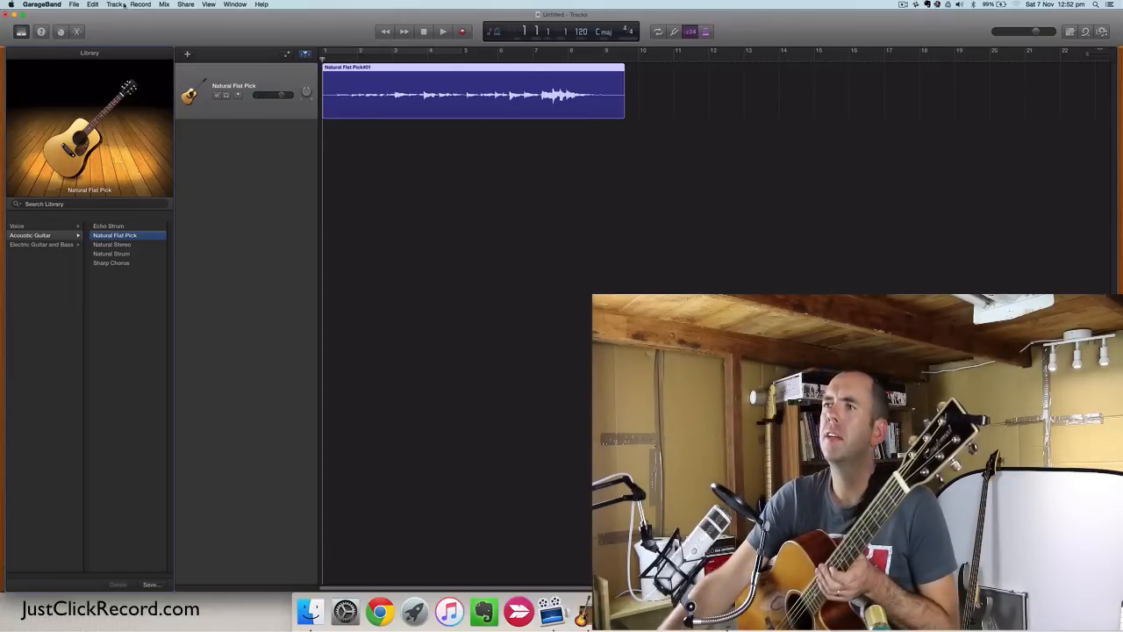
Add a second Audio guitar track, Guitar 1, set to Input 1 via Track > New Track
{"action": "left_click", "coordinate": [114, 5]}
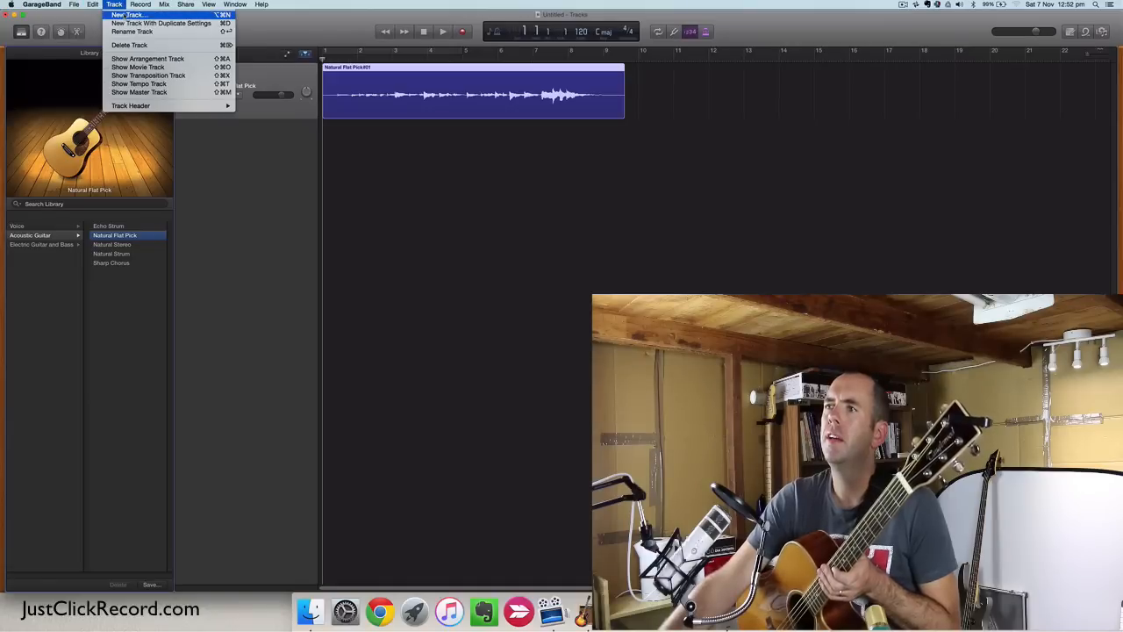
{"action": "left_click", "coordinate": [126, 15]}
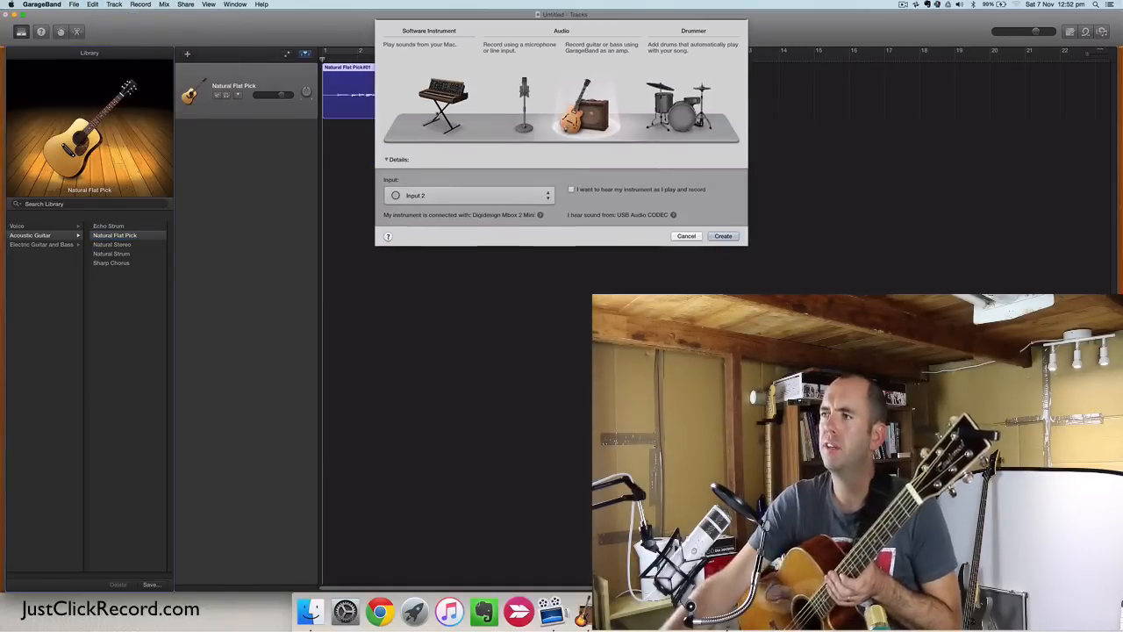
{"action": "left_click", "coordinate": [470, 195]}
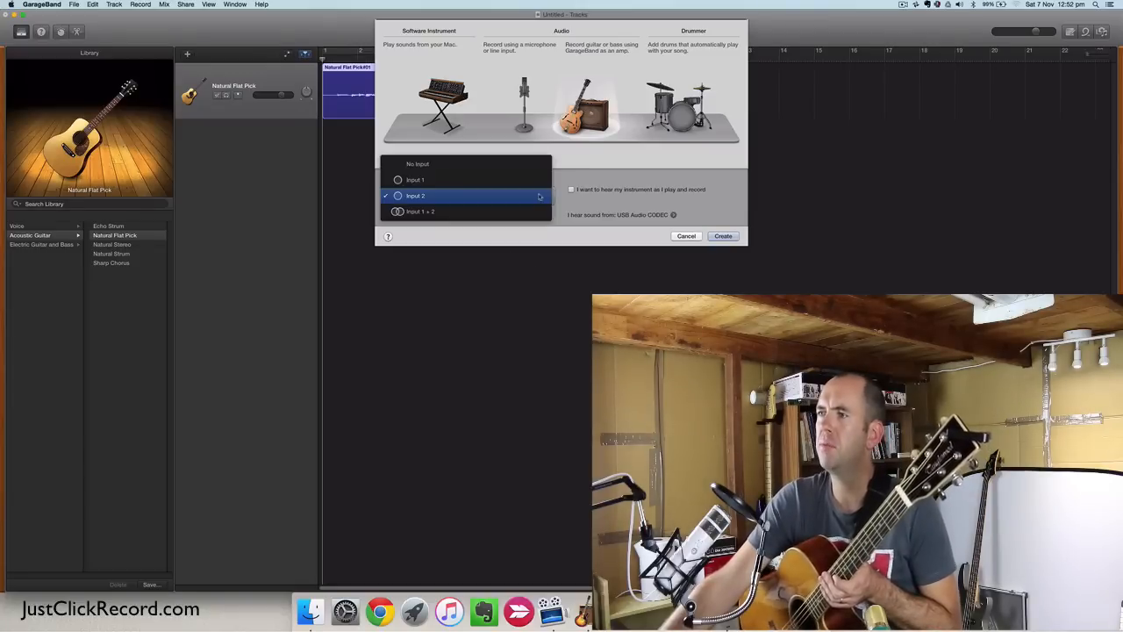
{"action": "left_click", "coordinate": [414, 180]}
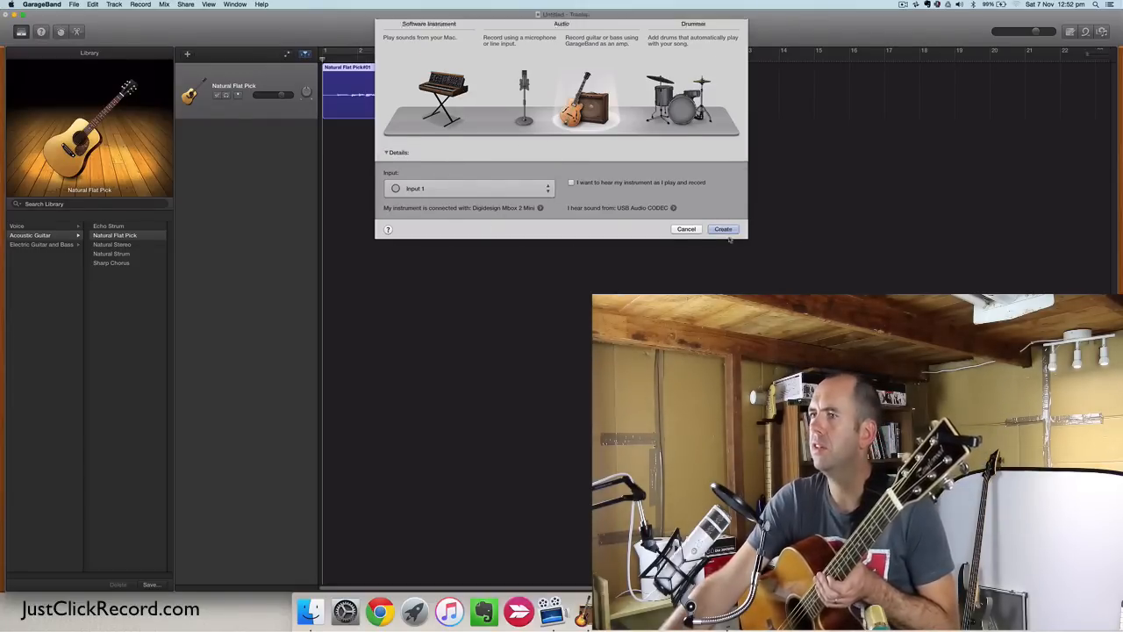
{"action": "left_click", "coordinate": [724, 229]}
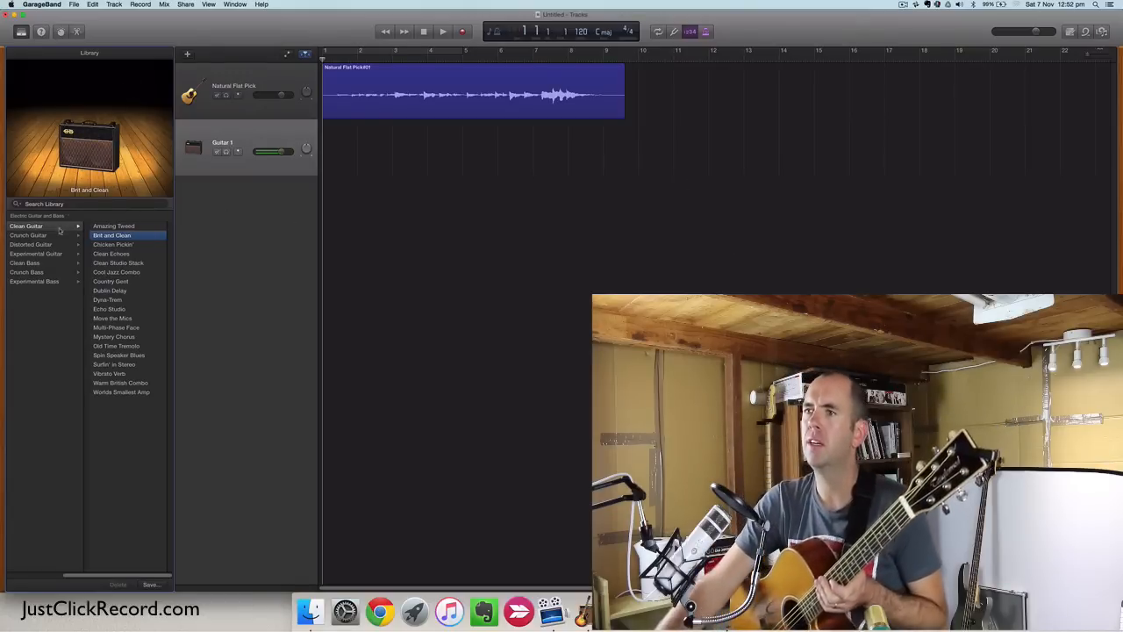
Return the Library to its top-level sound categories to pick Natural Flat Pick
{"action": "left_click", "coordinate": [40, 244]}
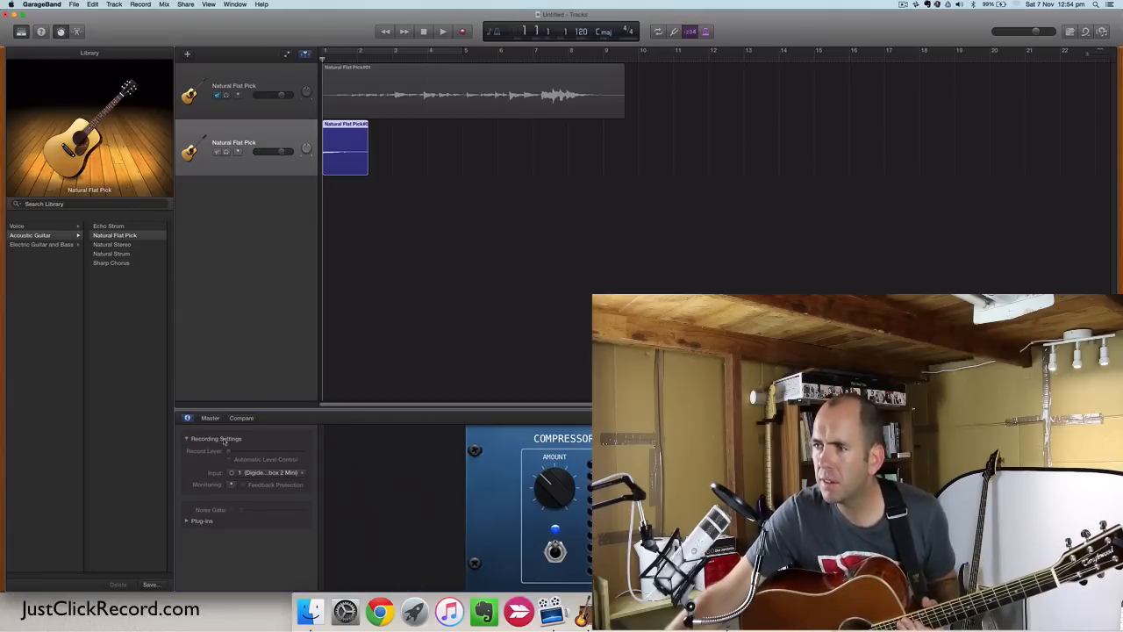
Open the track header context menu to show the Record Enable buttons
{"action": "left_click", "coordinate": [210, 417]}
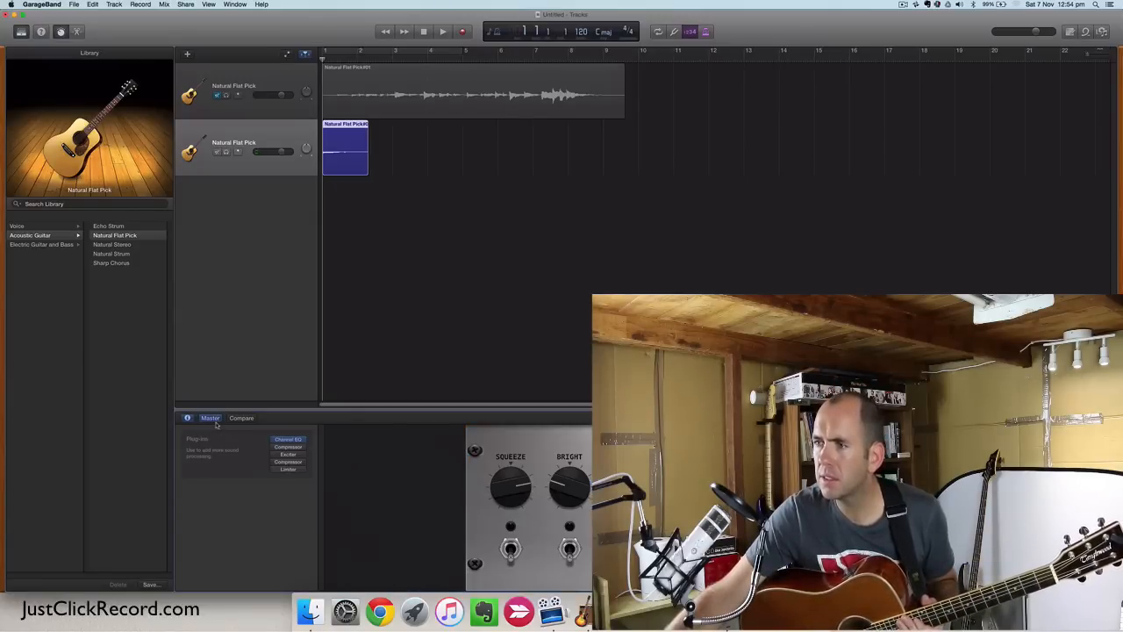
{"action": "right_click", "coordinate": [246, 150]}
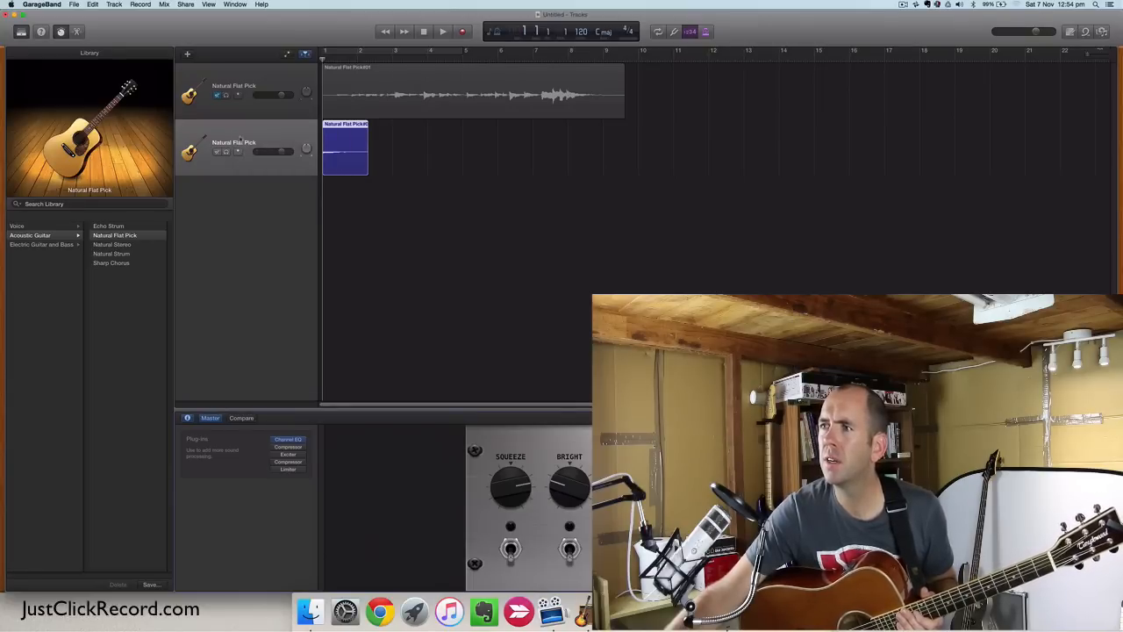
{"action": "right_click", "coordinate": [233, 145]}
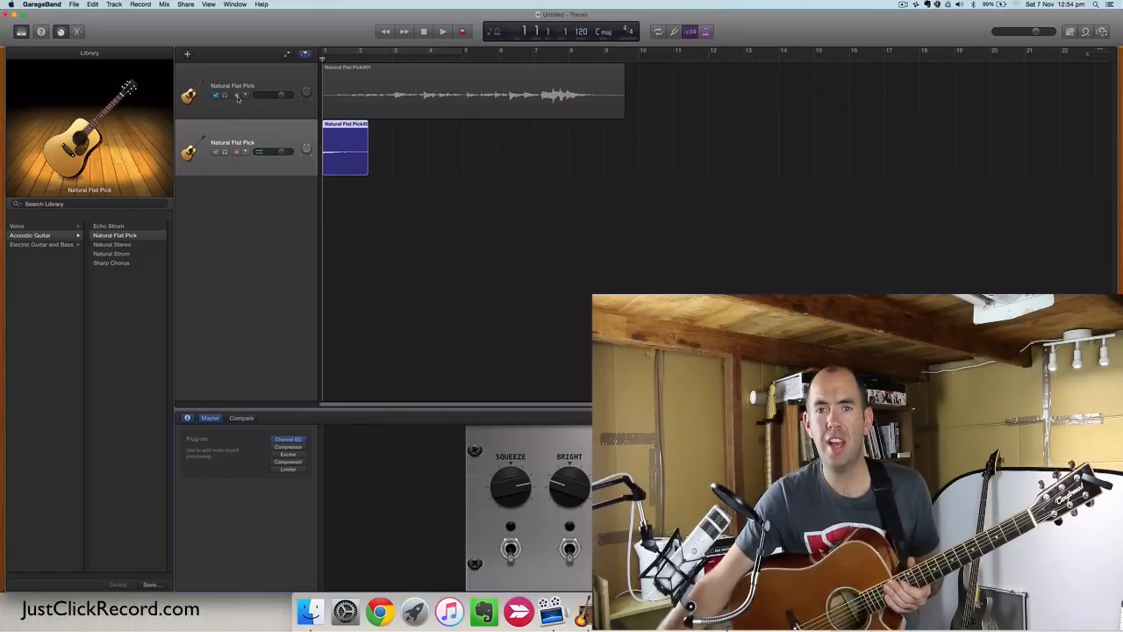
{"action": "mouse_move", "coordinate": [237, 97]}
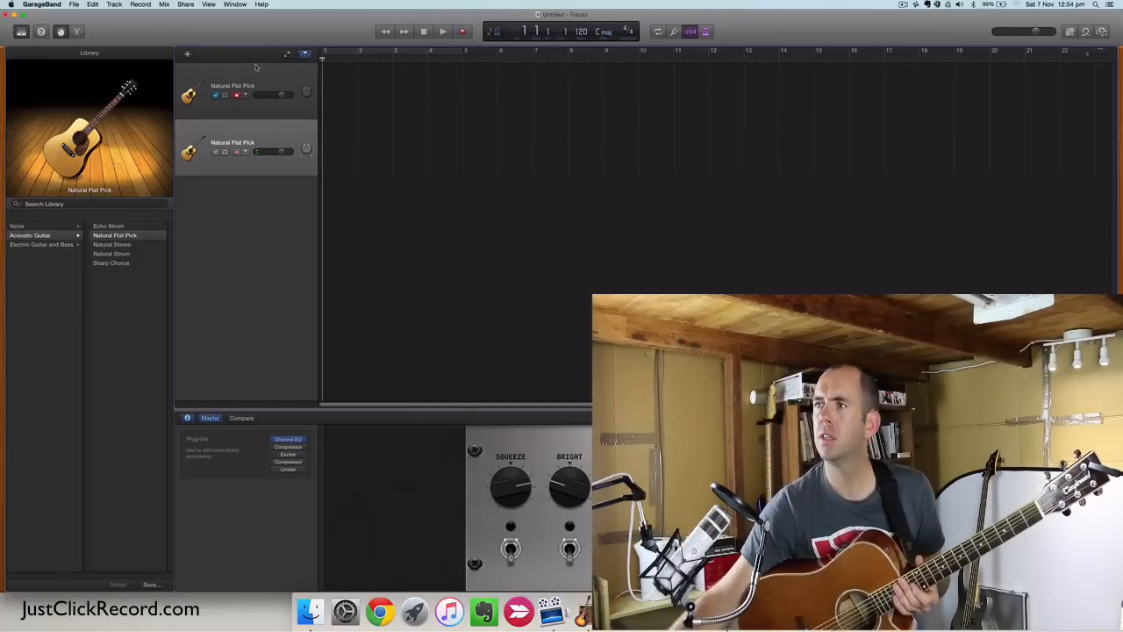
{"action": "mouse_move", "coordinate": [255, 69]}
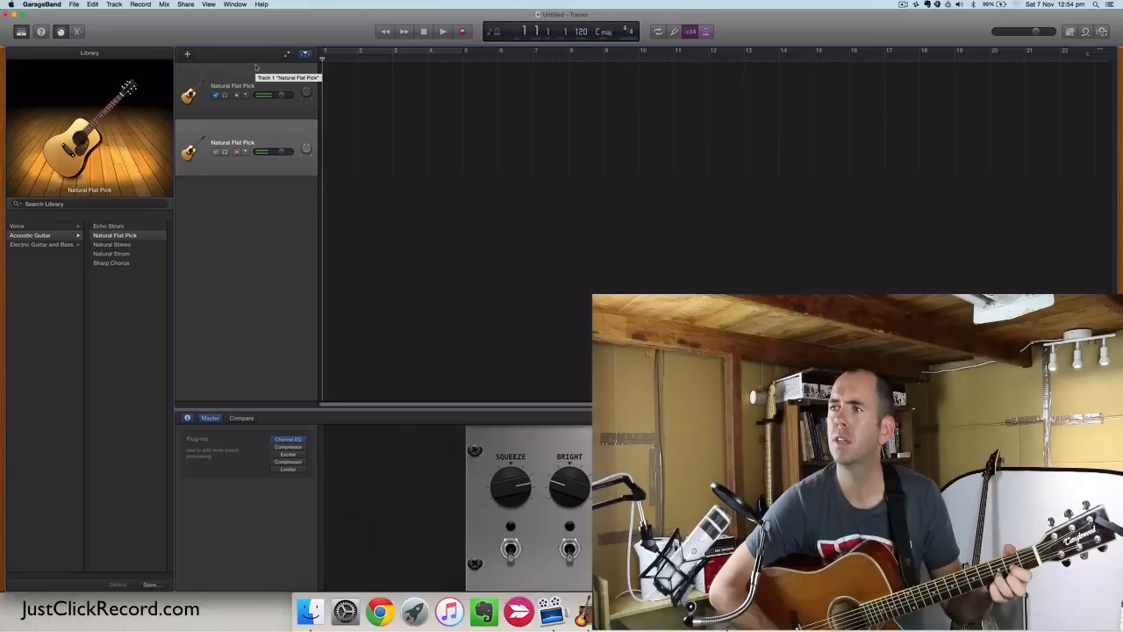
Arm the first track and record test take Natural Flat Pick#02
{"action": "left_click", "coordinate": [236, 95]}
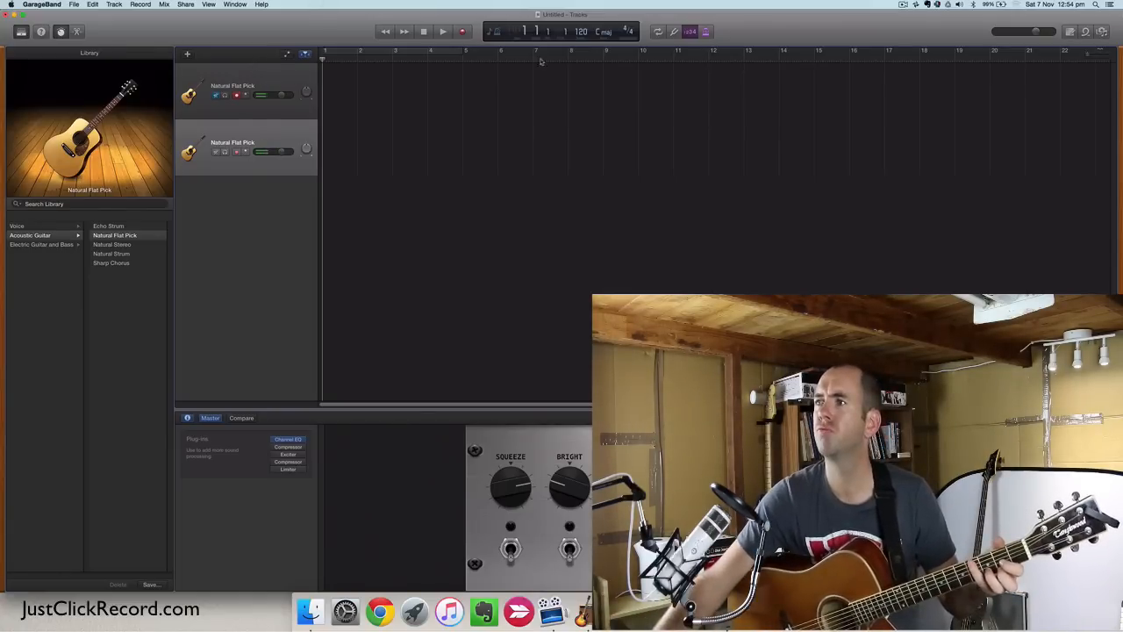
{"action": "left_click", "coordinate": [442, 32]}
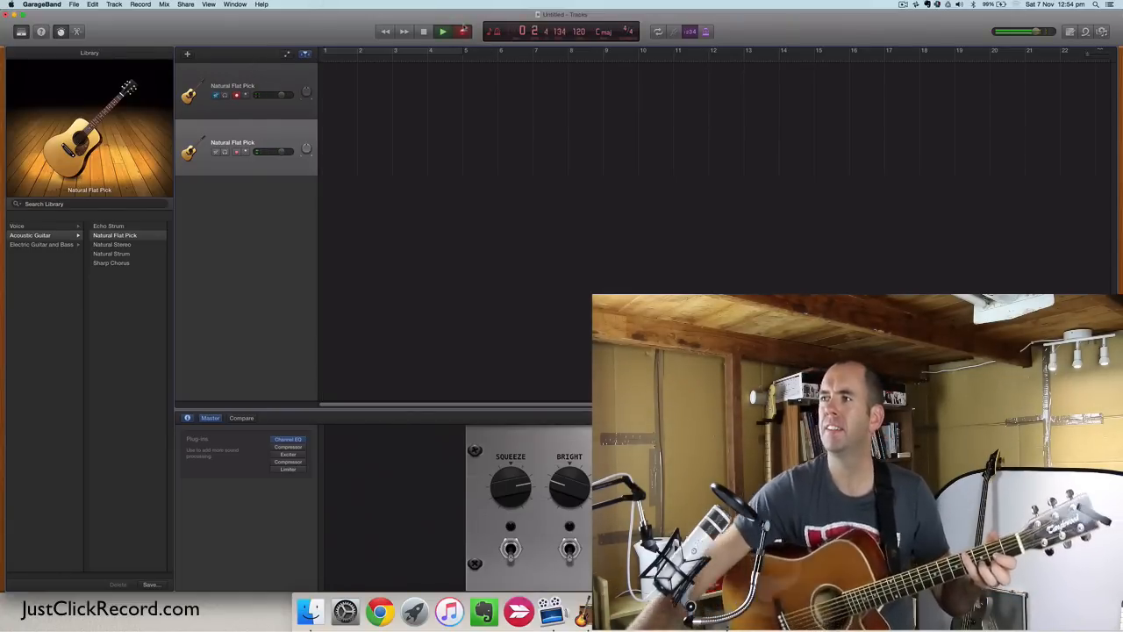
{"action": "left_click", "coordinate": [442, 32]}
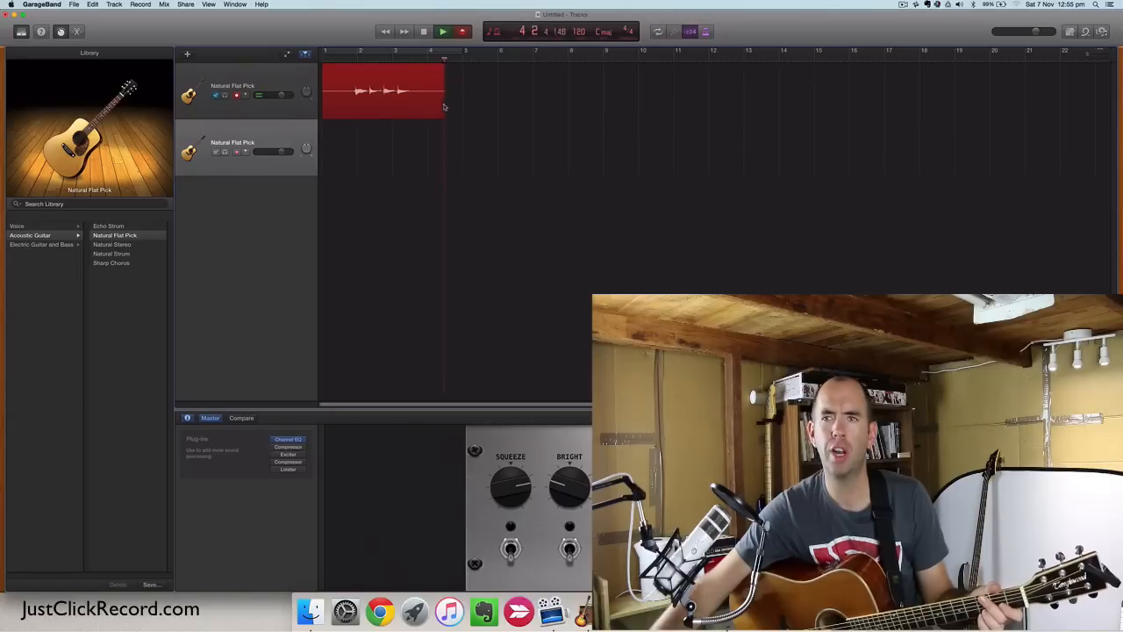
{"action": "left_click", "coordinate": [442, 32]}
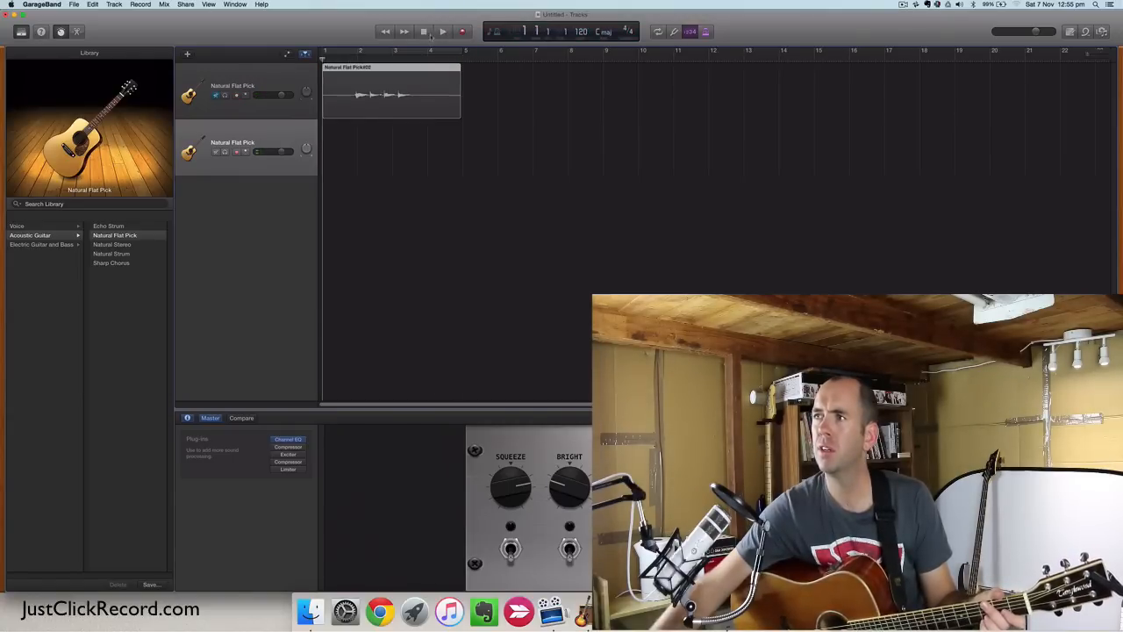
{"action": "left_click", "coordinate": [235, 151]}
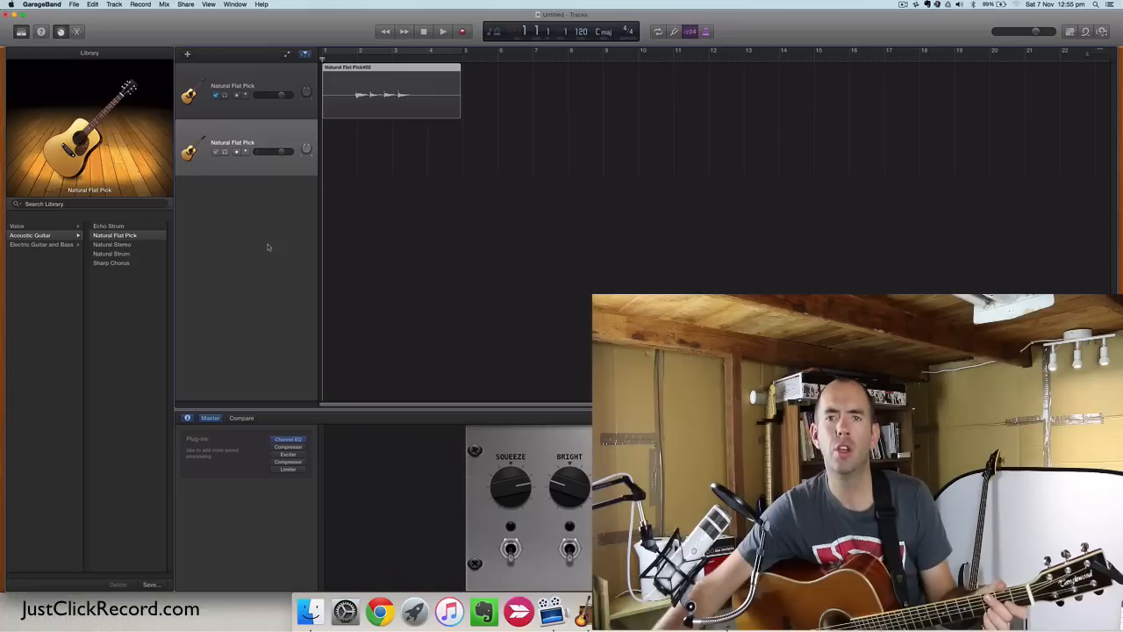
{"action": "left_click", "coordinate": [235, 152]}
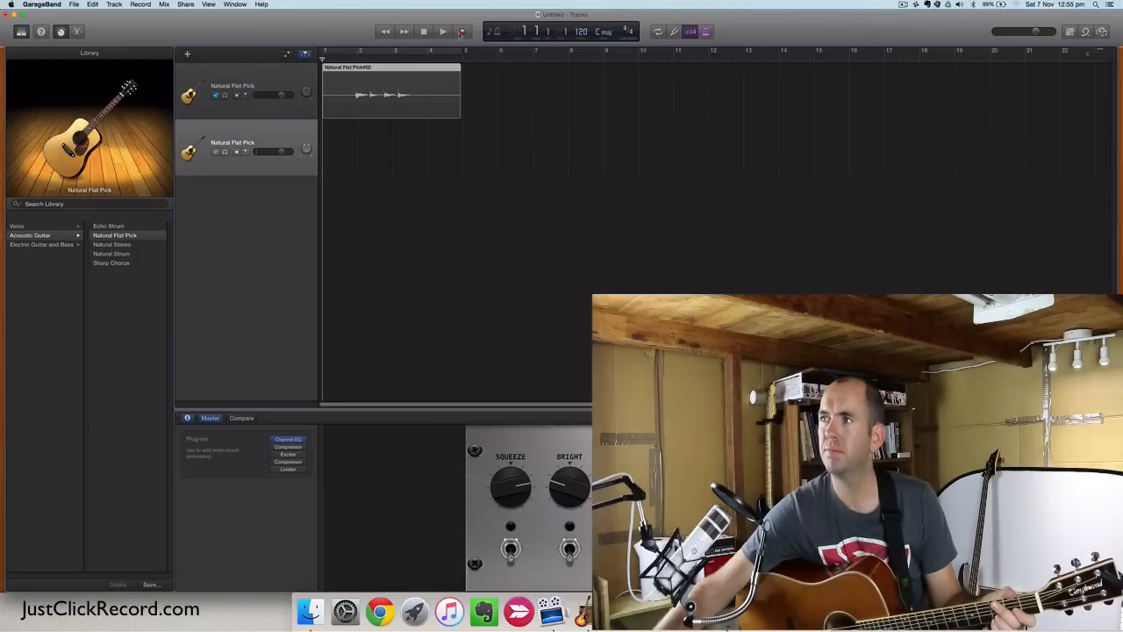
Record one guitar performance onto both armed tracks simultaneously
{"action": "left_click", "coordinate": [443, 32]}
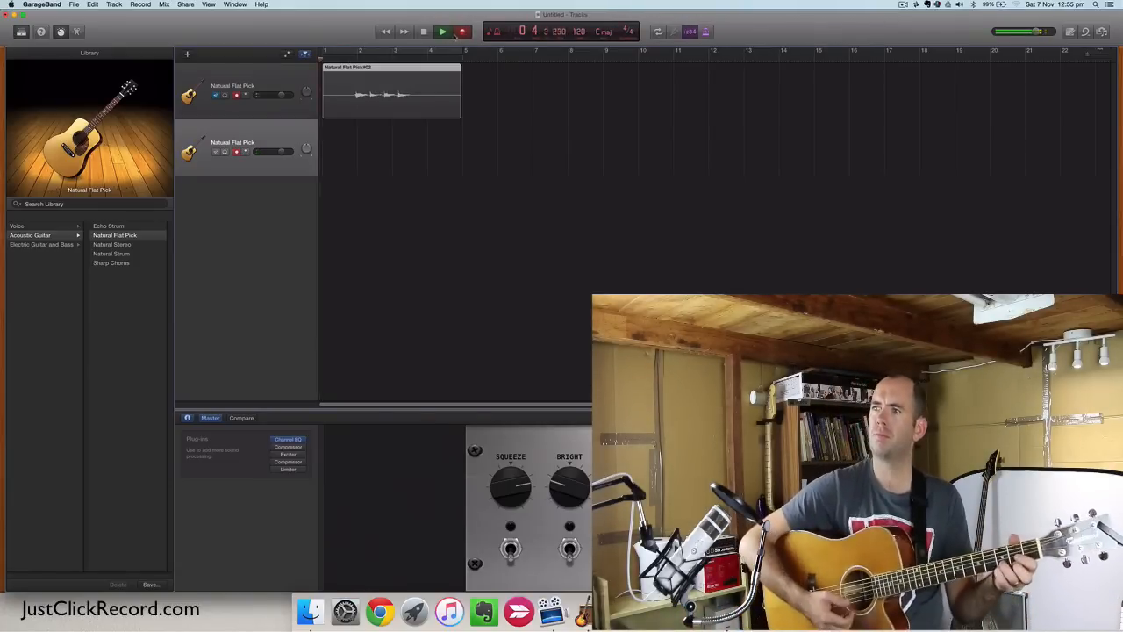
{"action": "left_click", "coordinate": [442, 32]}
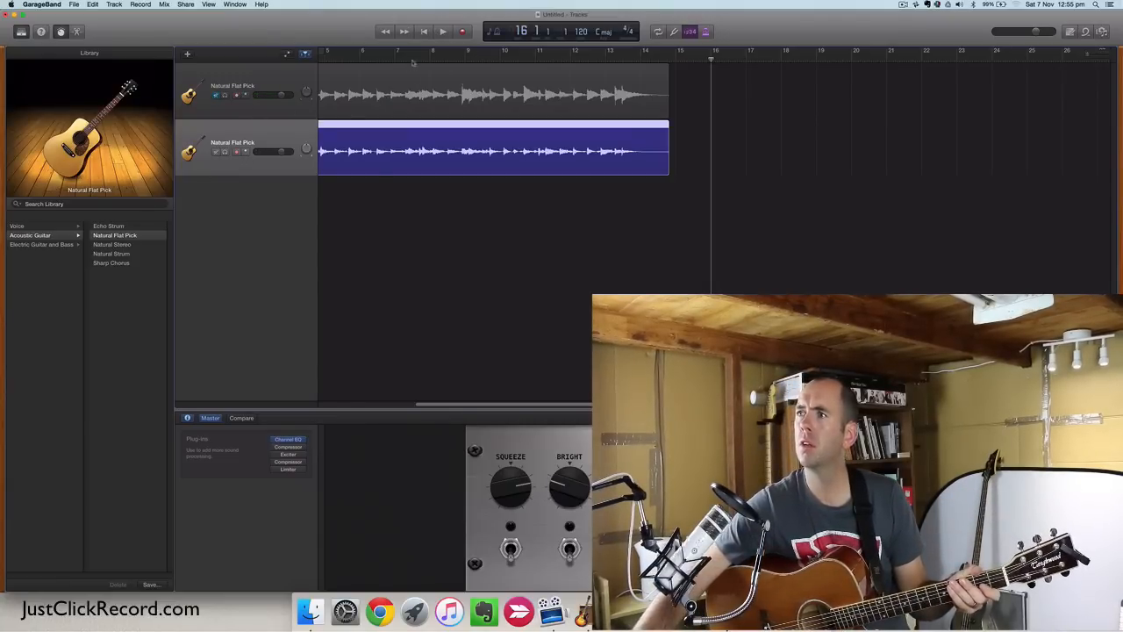
Play takes Natural Flat Pick#03 and #04 together from the beginning, then stop
{"action": "left_click", "coordinate": [442, 32]}
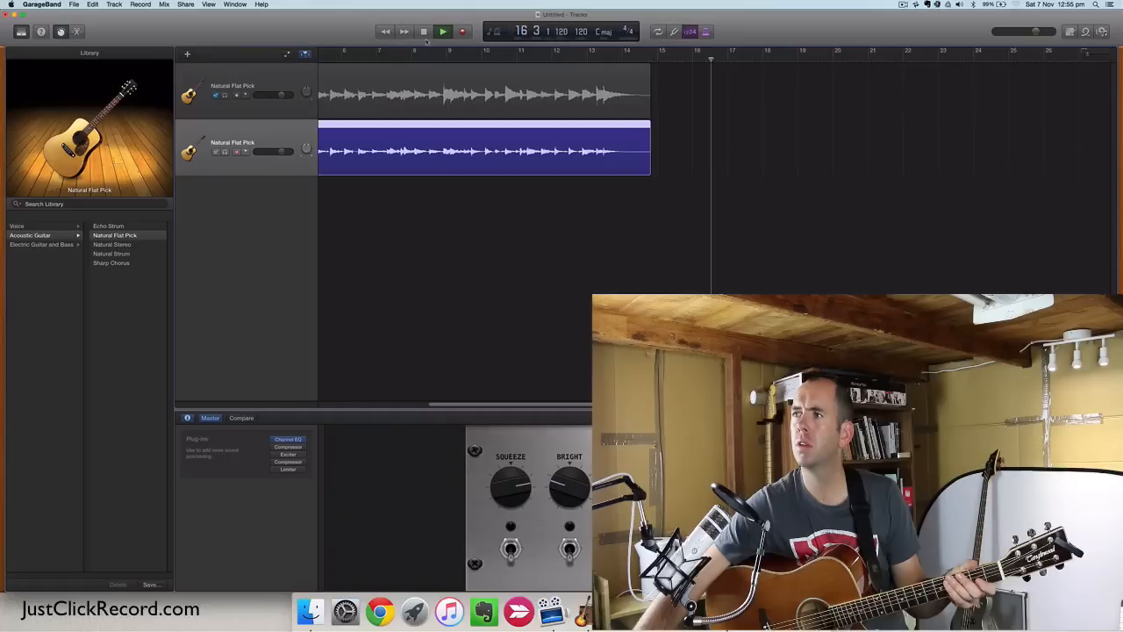
{"action": "left_click", "coordinate": [442, 31]}
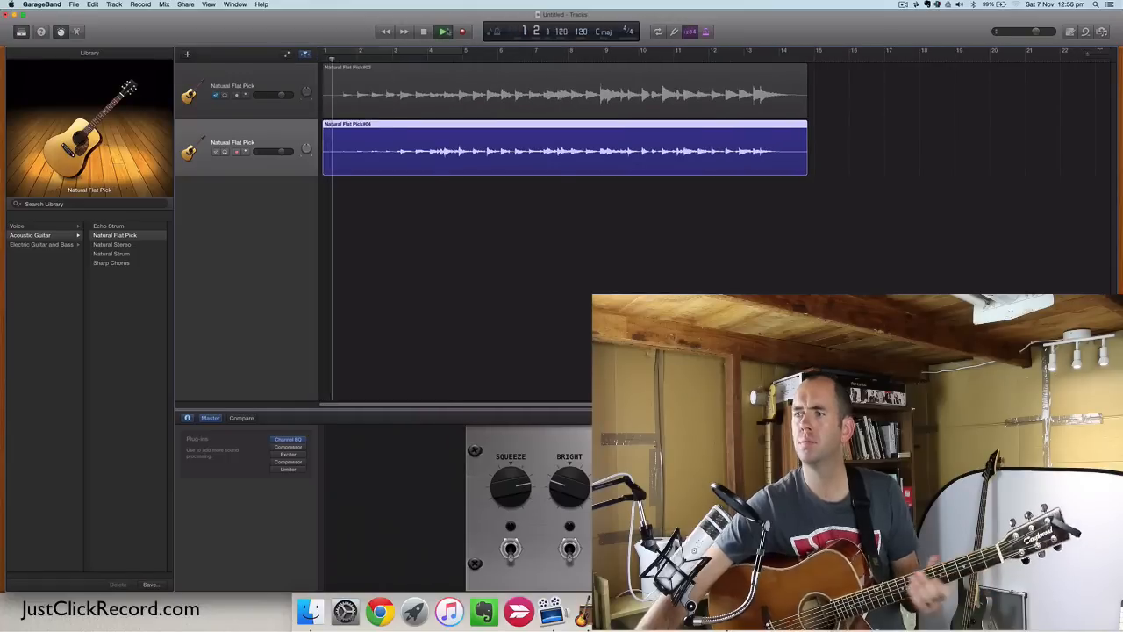
{"action": "left_click", "coordinate": [444, 31]}
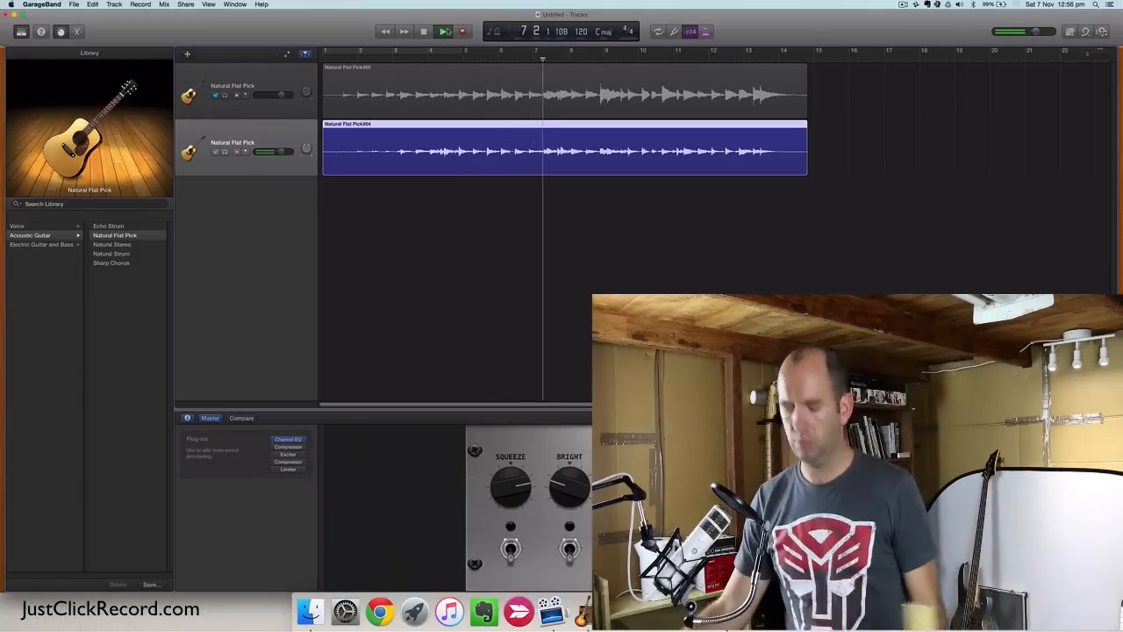
{"action": "left_click", "coordinate": [444, 31]}
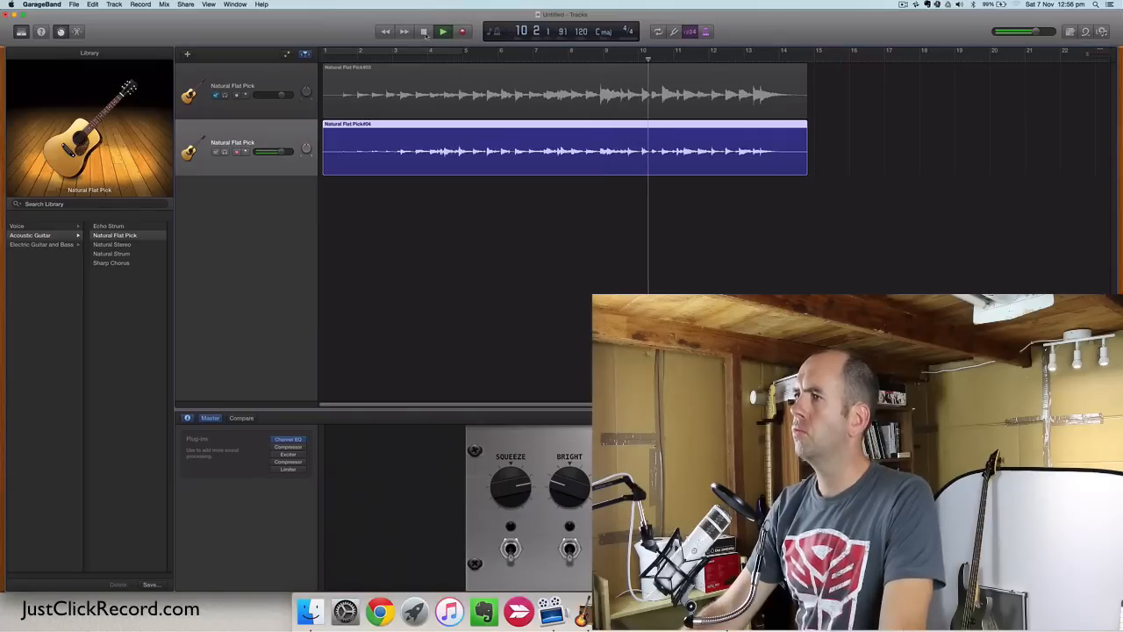
{"action": "left_click", "coordinate": [443, 32]}
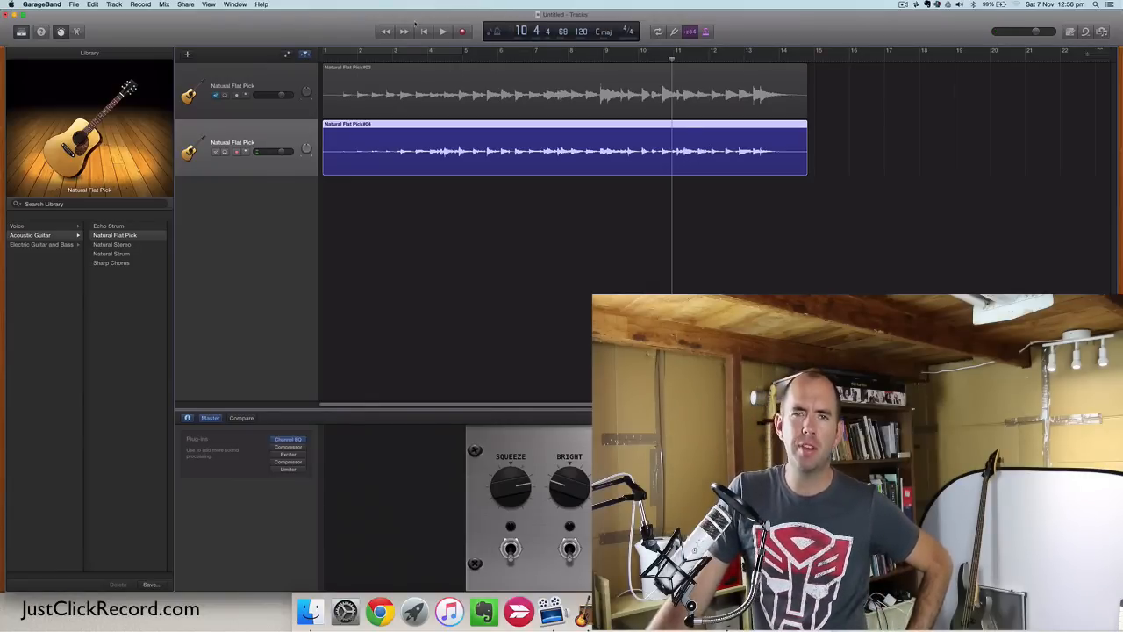
{"action": "mouse_move", "coordinate": [404, 33]}
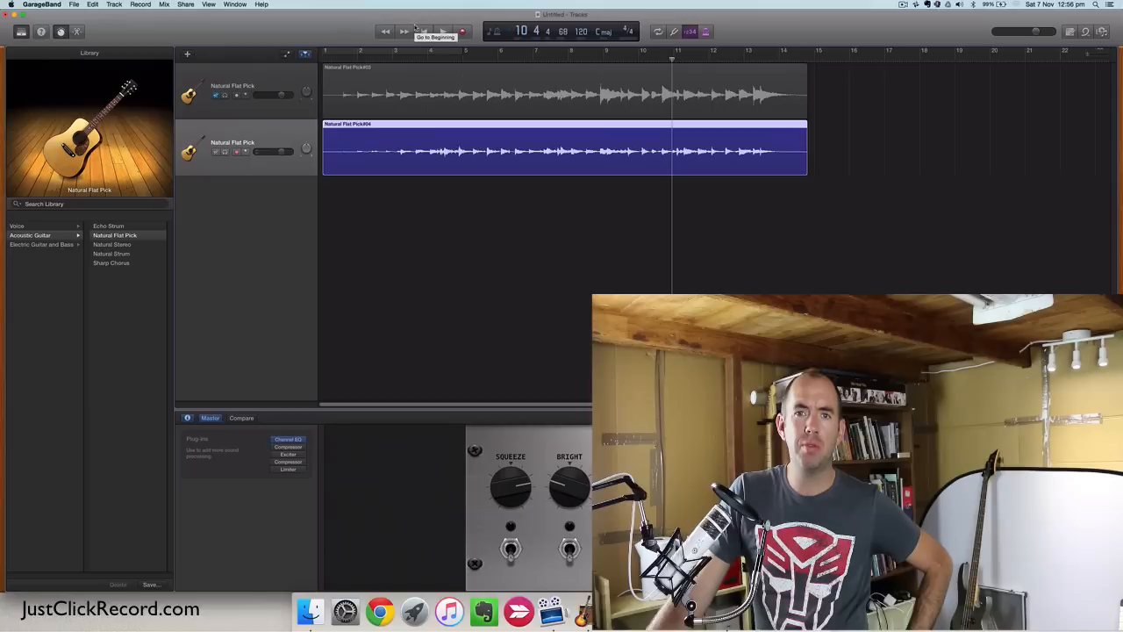